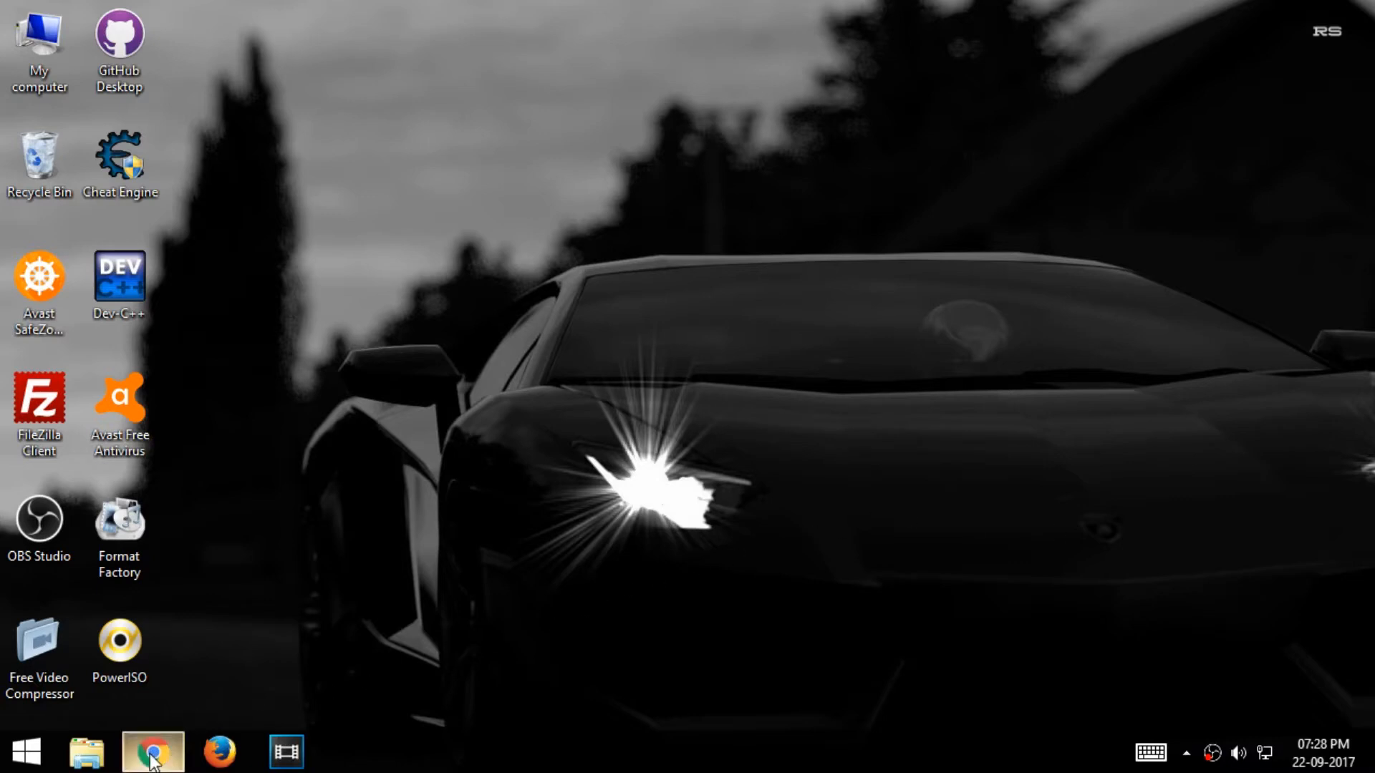
- Launch Chrome on the 3D face reconstruction demo and scroll to the example faces
{"action": "left_click", "coordinate": [153, 751]}
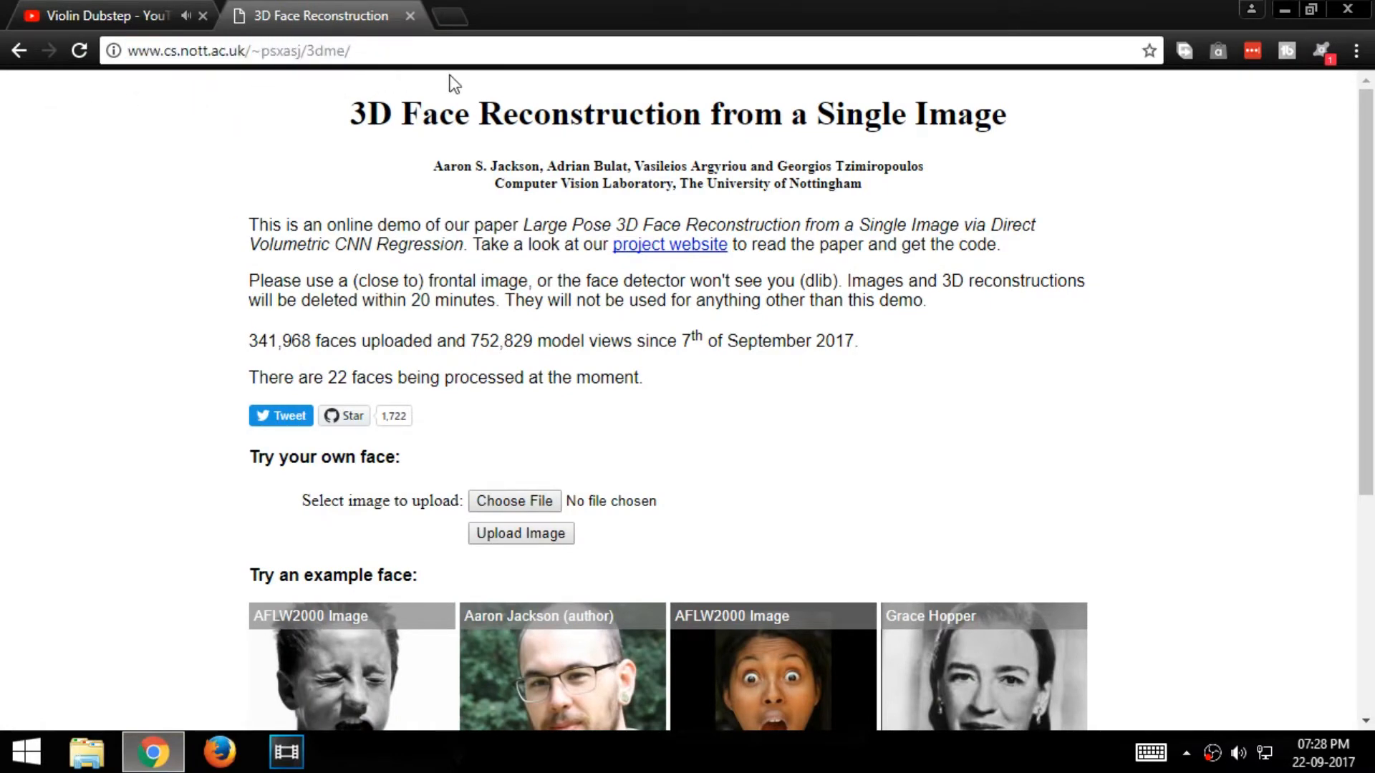
{"action": "scroll", "scroll_direction": "down", "scroll_amount": 3}
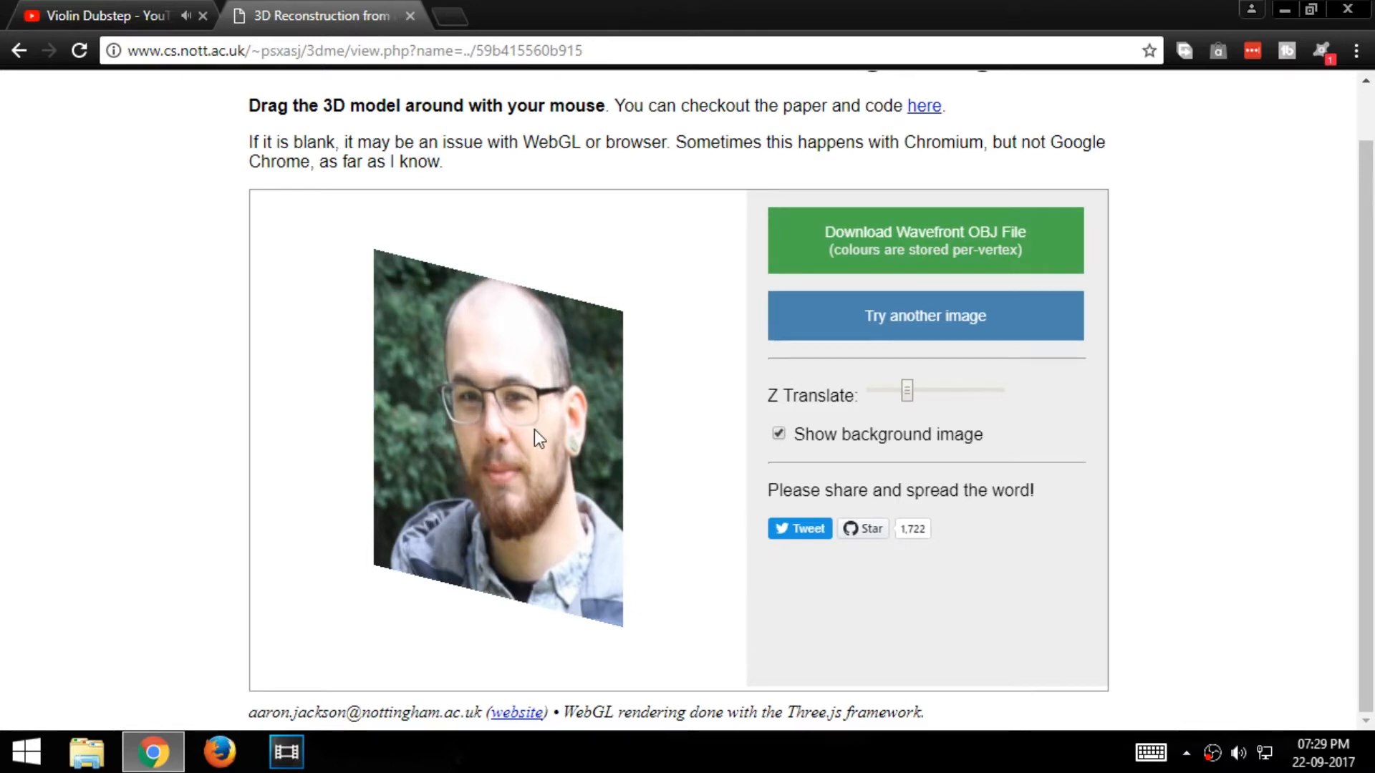
- Tilt the bearded man's face model to a new angle and hide the background photo
{"action": "left_click_drag", "start_coordinate": [539, 438], "coordinate": [539, 504]}
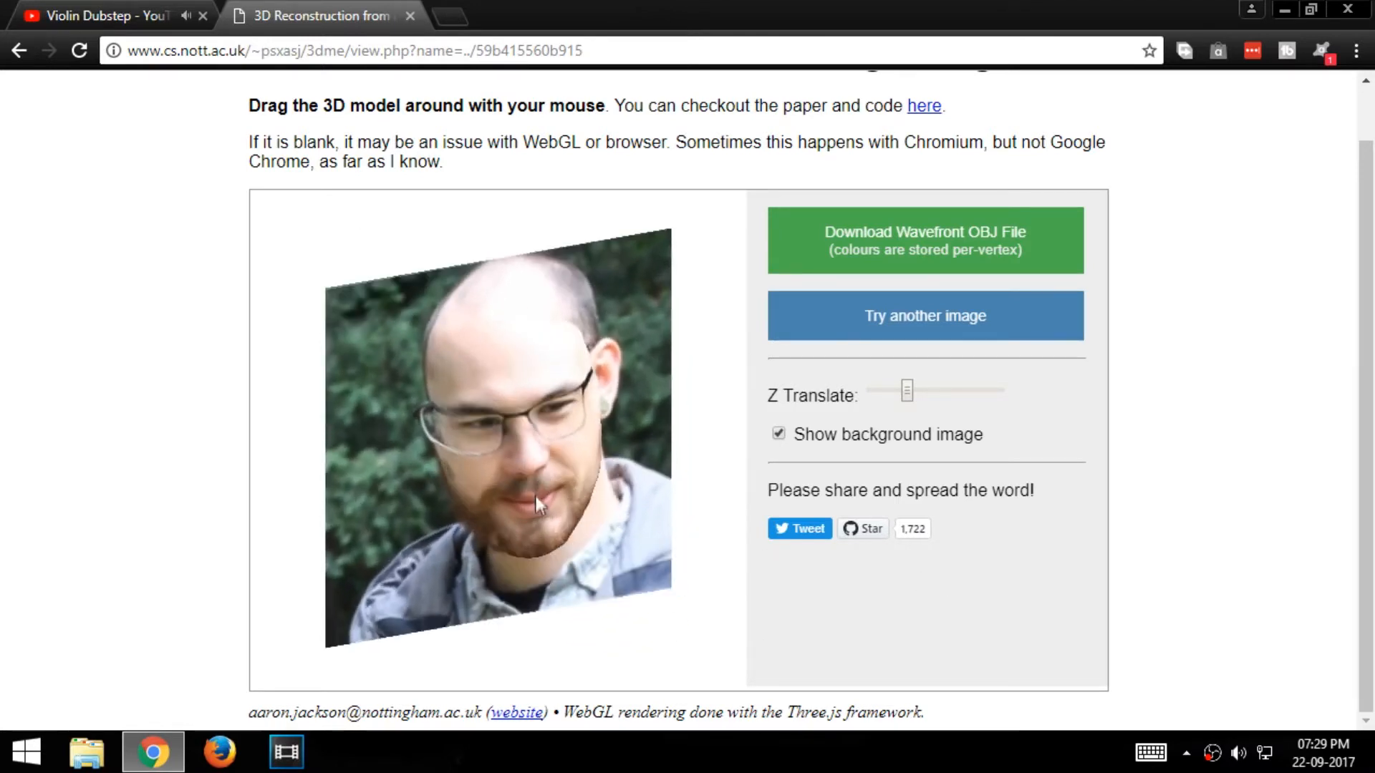
{"action": "left_click_drag", "start_coordinate": [534, 504], "coordinate": [540, 491]}
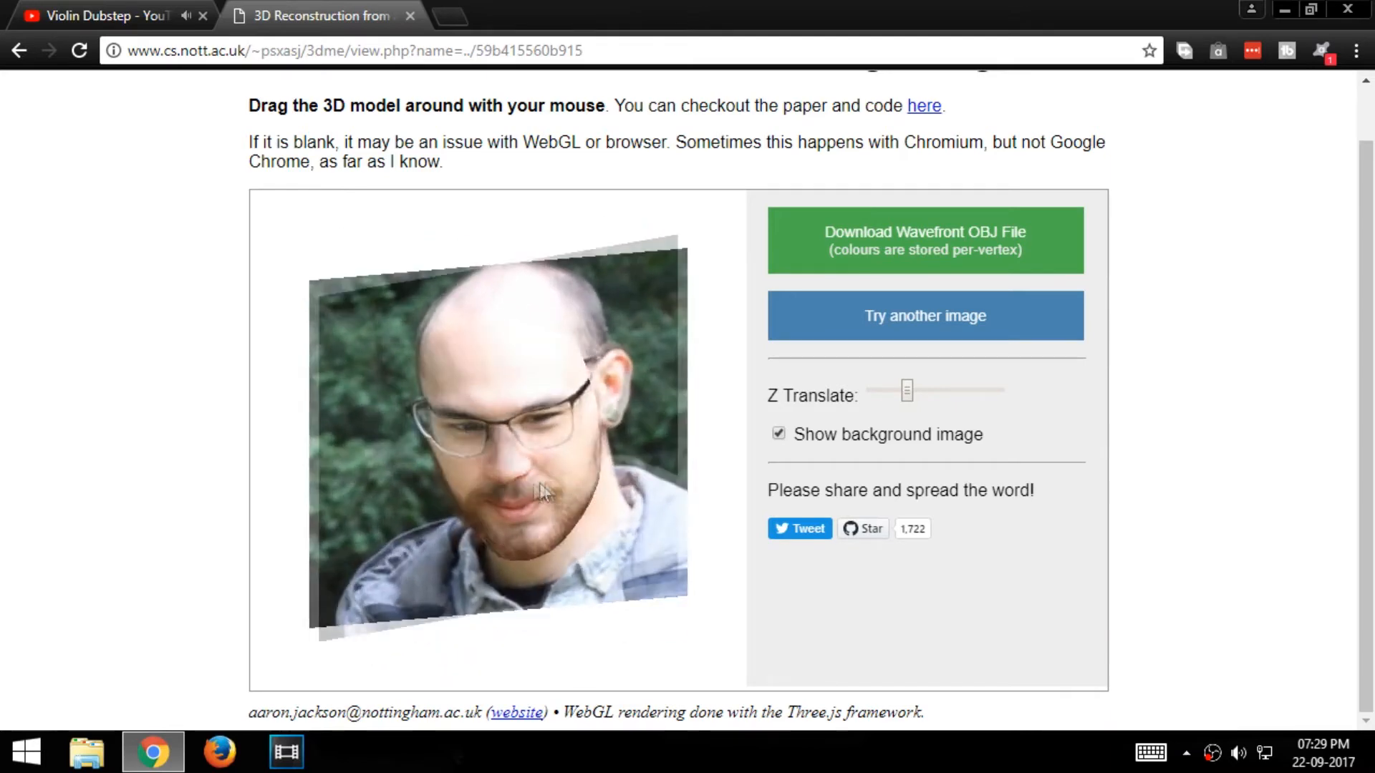
{"action": "left_click", "coordinate": [776, 432]}
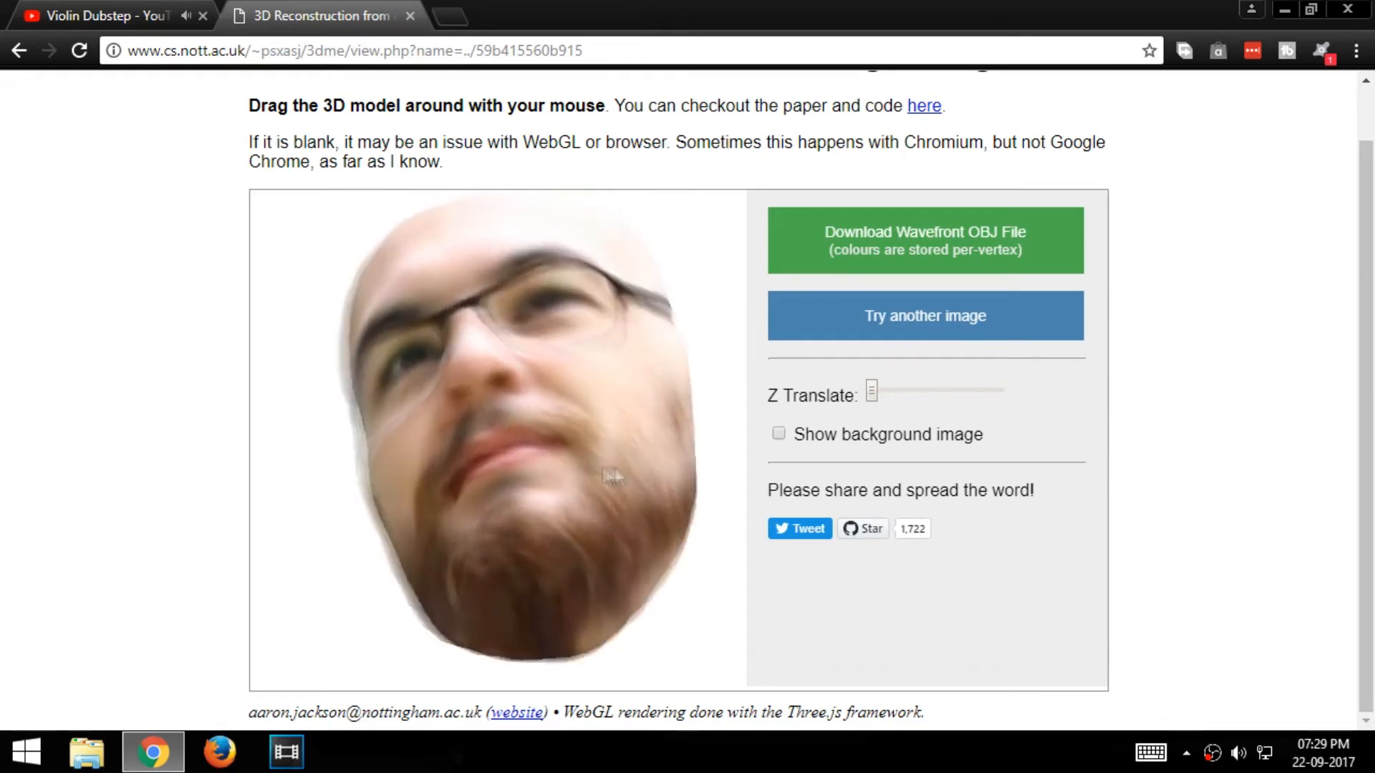
- Load the black-and-white example face and hide its background photo
{"action": "left_click", "coordinate": [776, 434]}
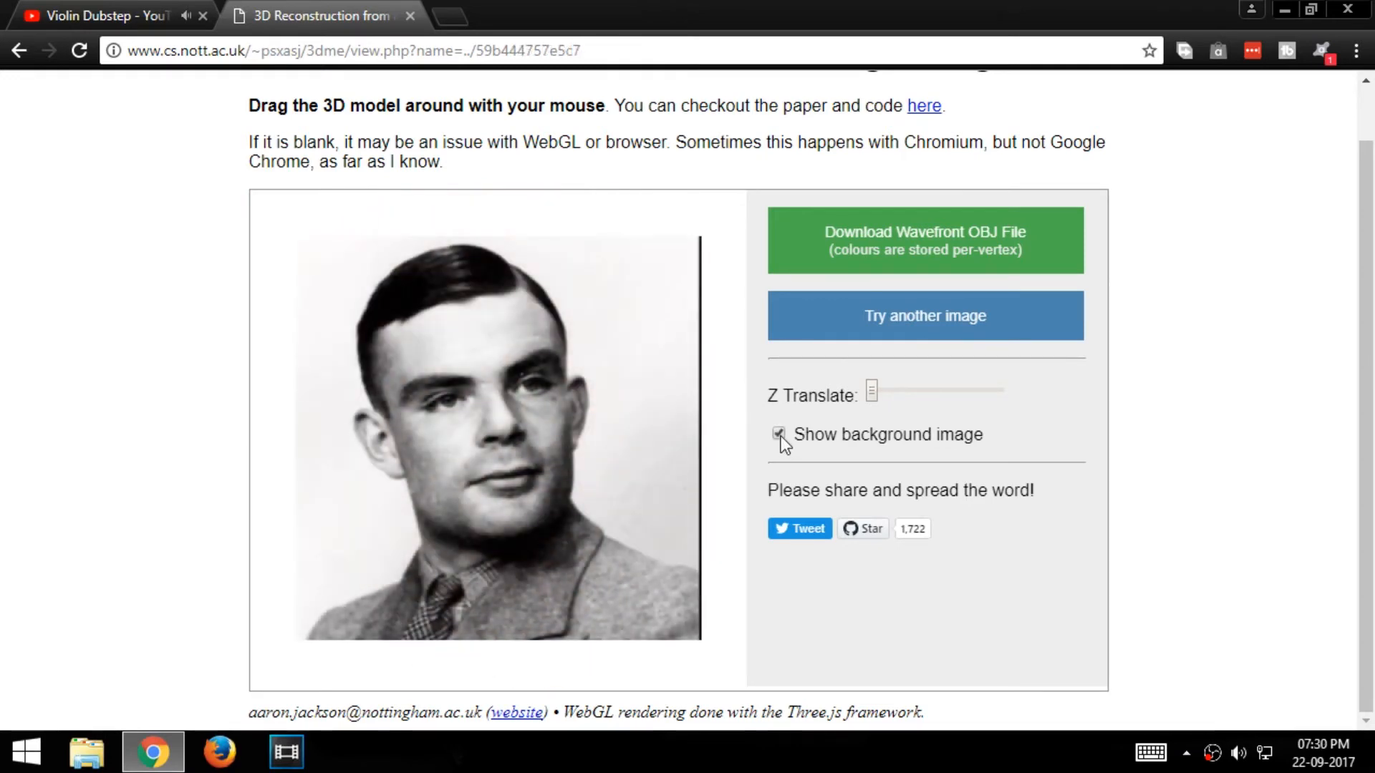
{"action": "left_click", "coordinate": [779, 434]}
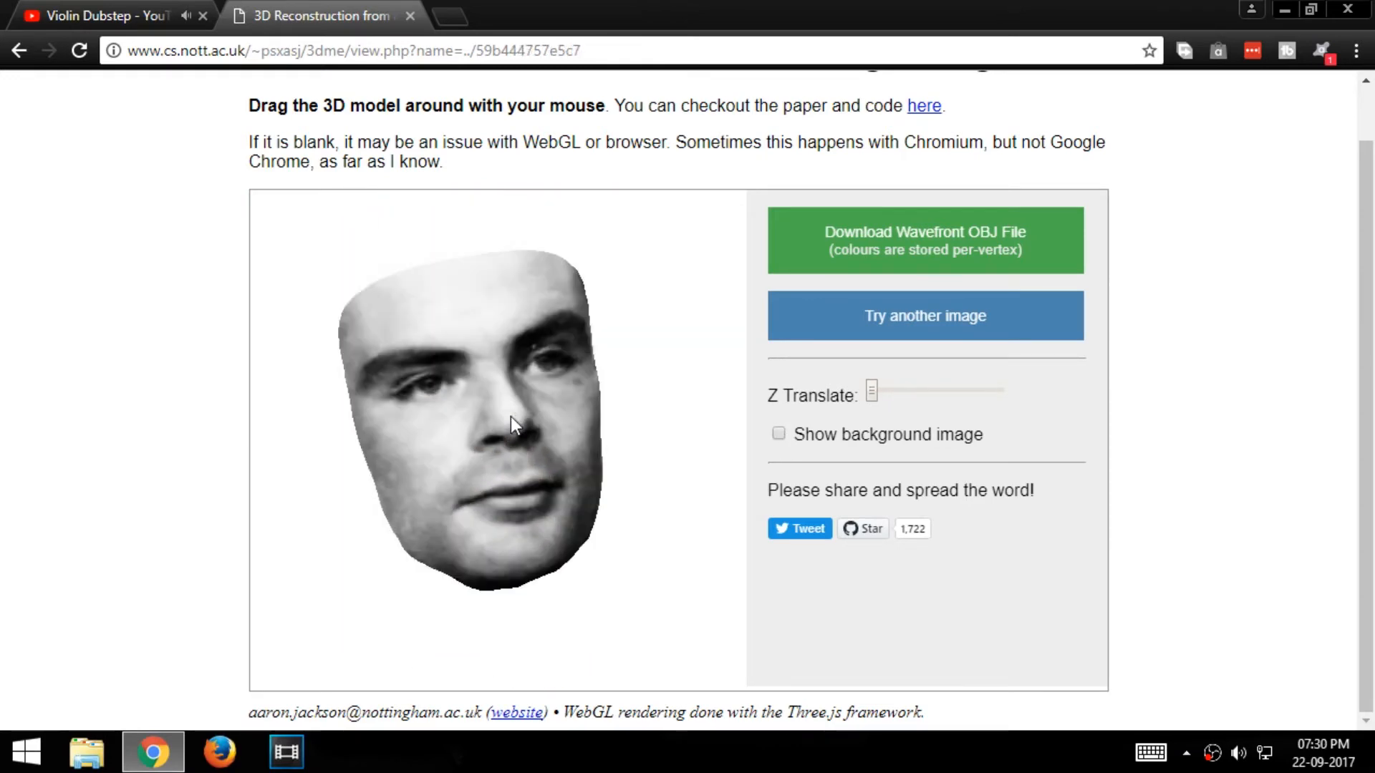
- Rotate the new face model and zoom in close on its nose and mouth
{"action": "left_click_drag", "start_coordinate": [512, 425], "coordinate": [474, 351]}
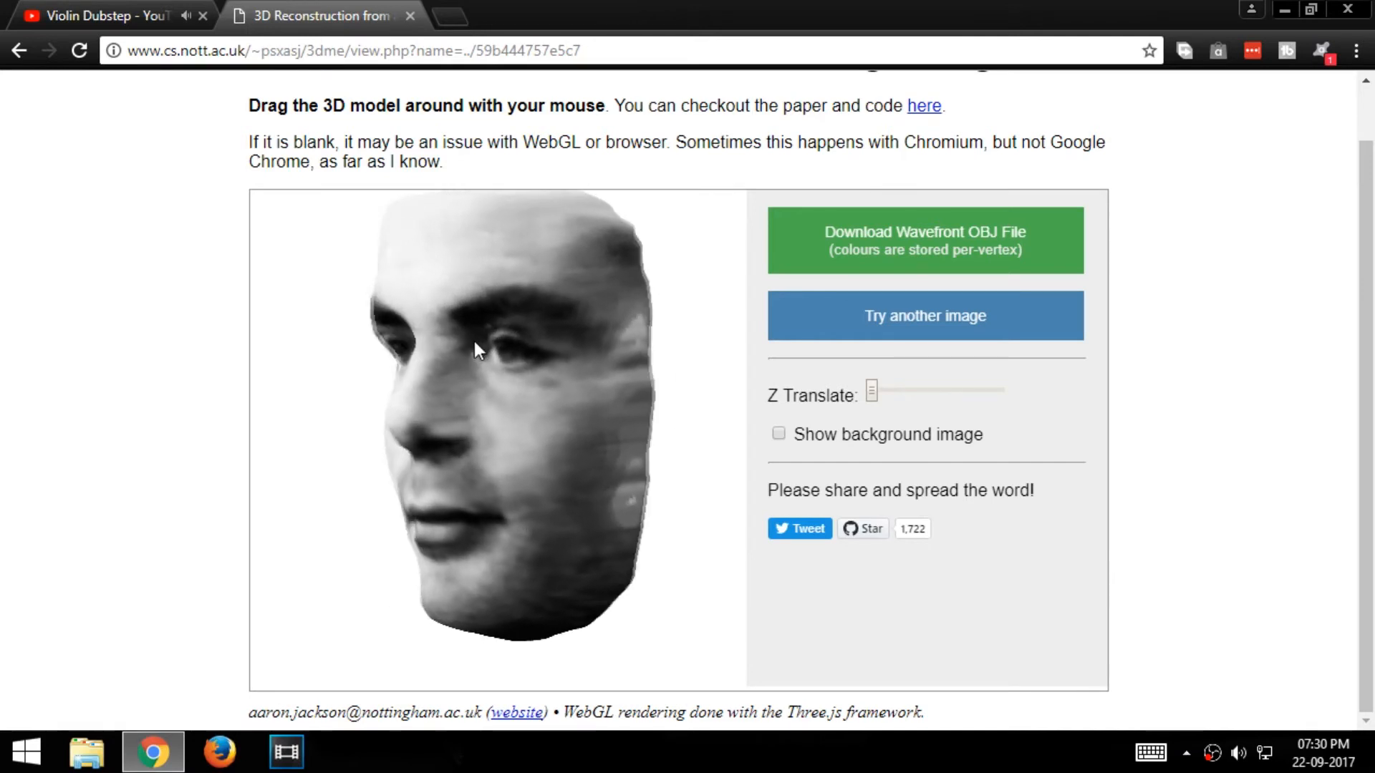
{"action": "left_click_drag", "start_coordinate": [474, 351], "coordinate": [583, 392]}
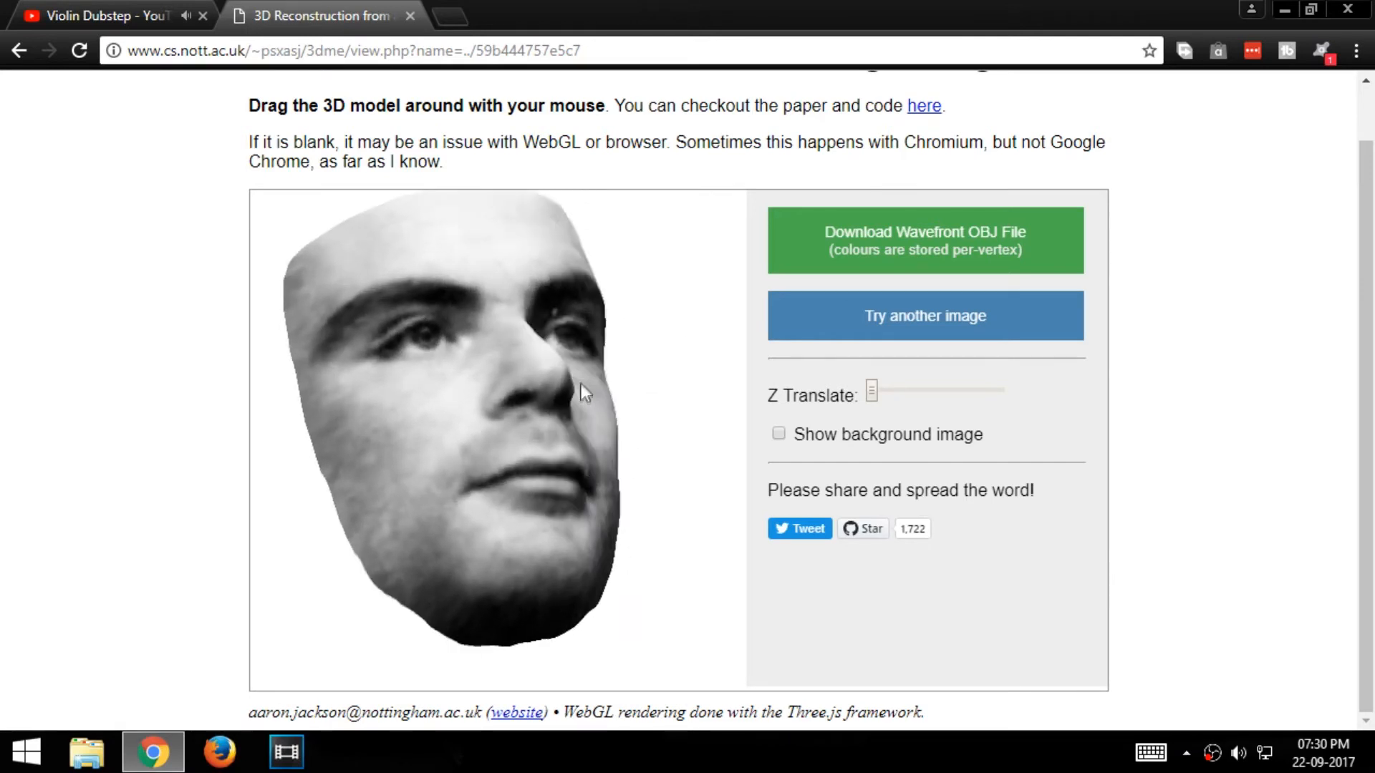
{"action": "left_click_drag", "start_coordinate": [586, 393], "coordinate": [569, 318]}
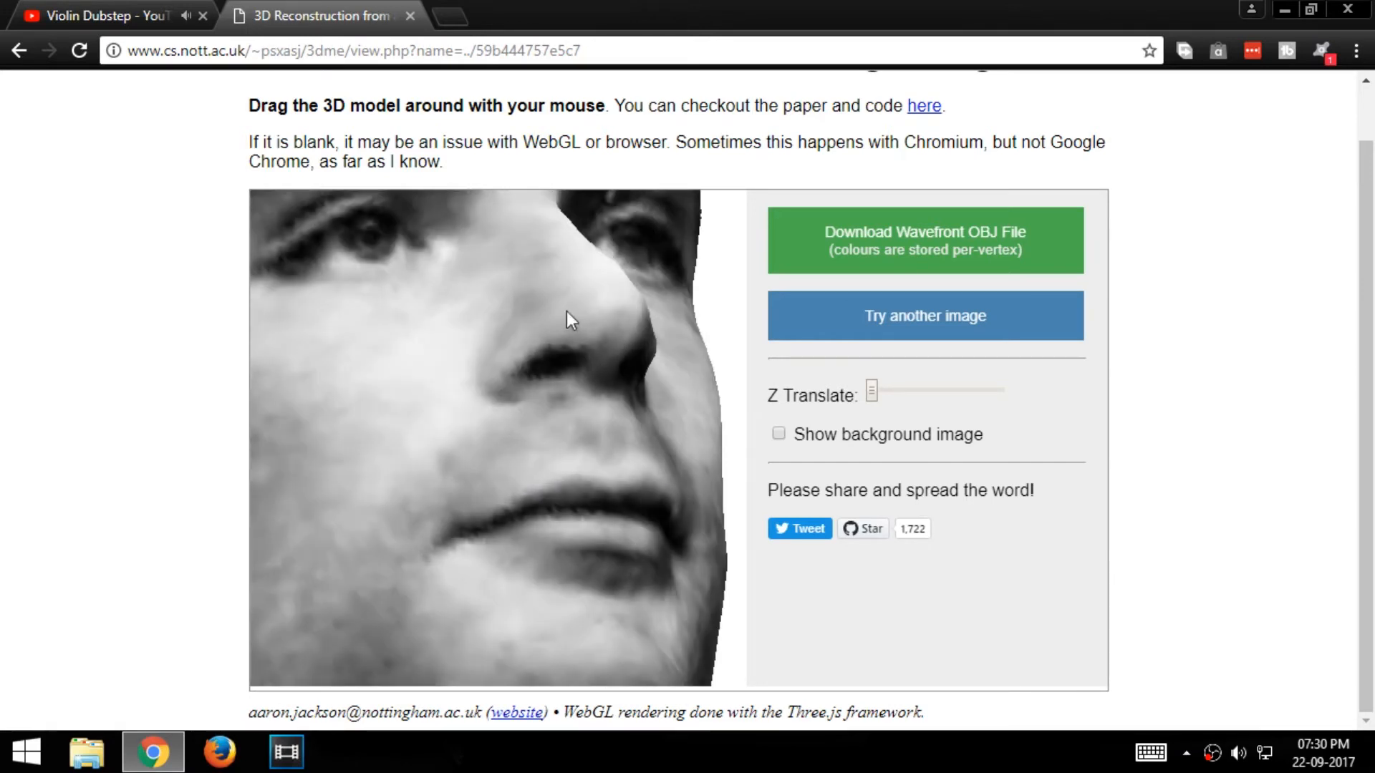
{"action": "left_click_drag", "start_coordinate": [566, 318], "coordinate": [426, 334]}
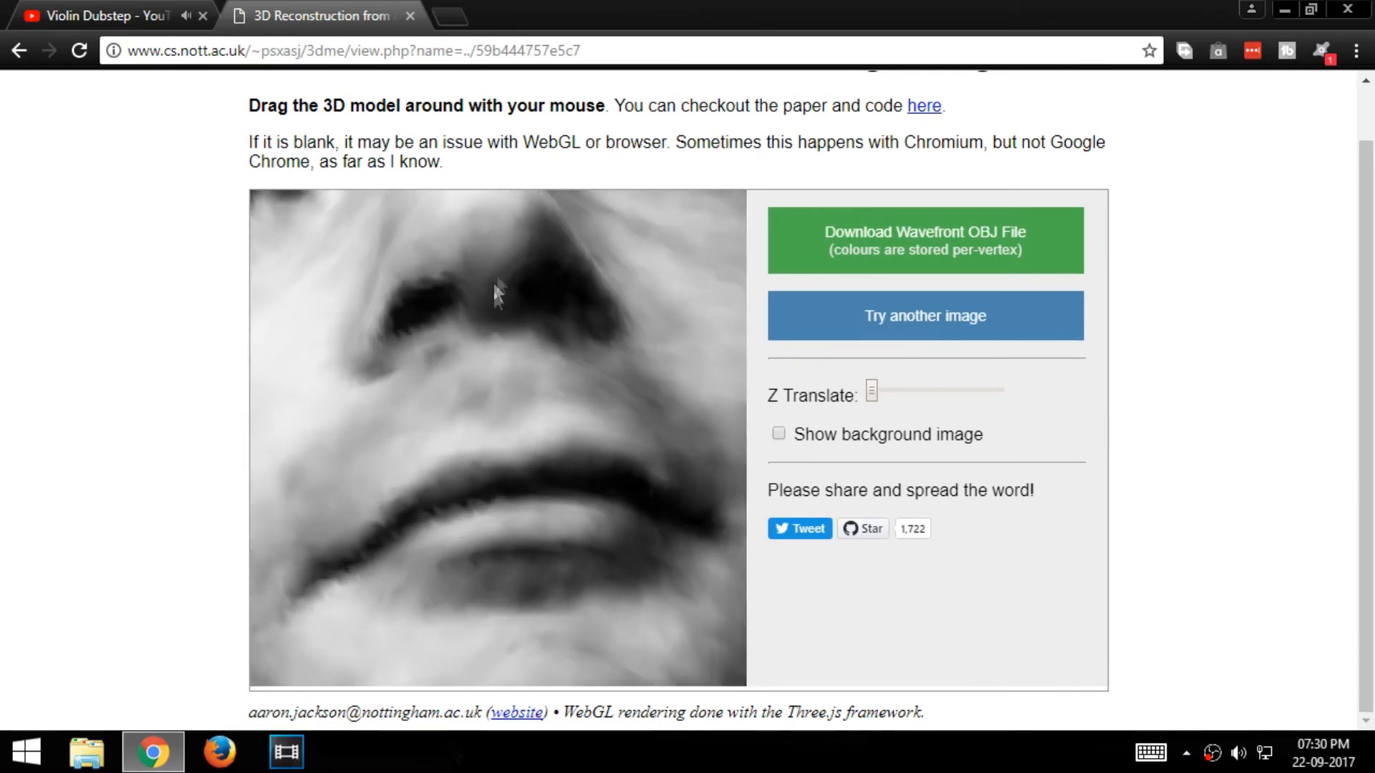
{"action": "left_click_drag", "start_coordinate": [495, 294], "coordinate": [495, 245]}
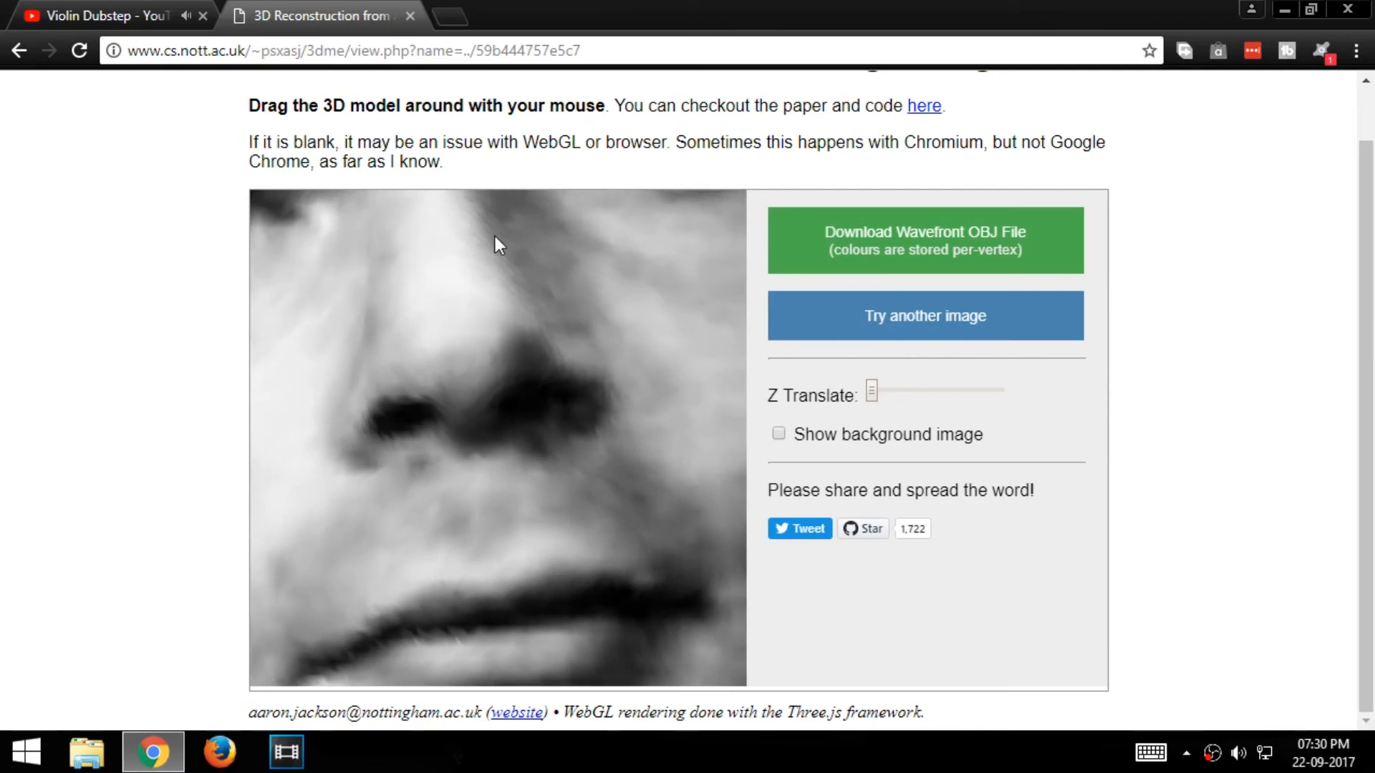